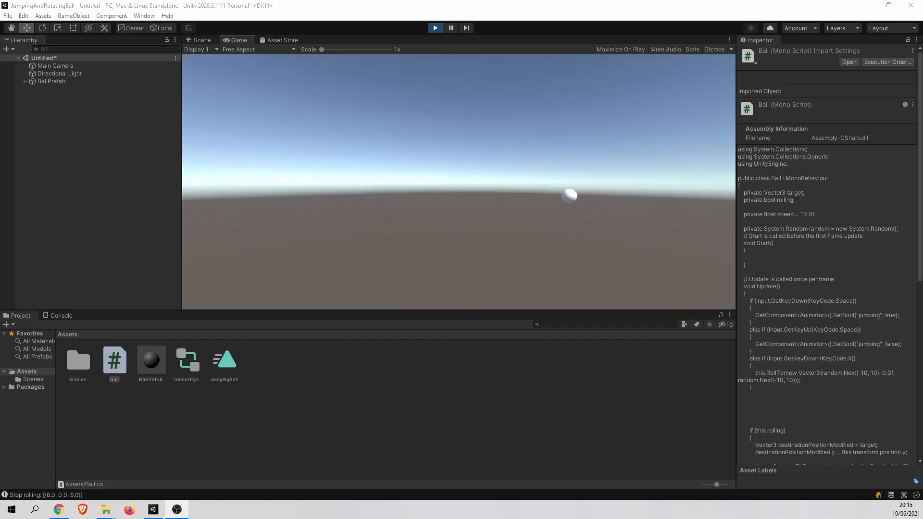
mouse_move(465, 163)
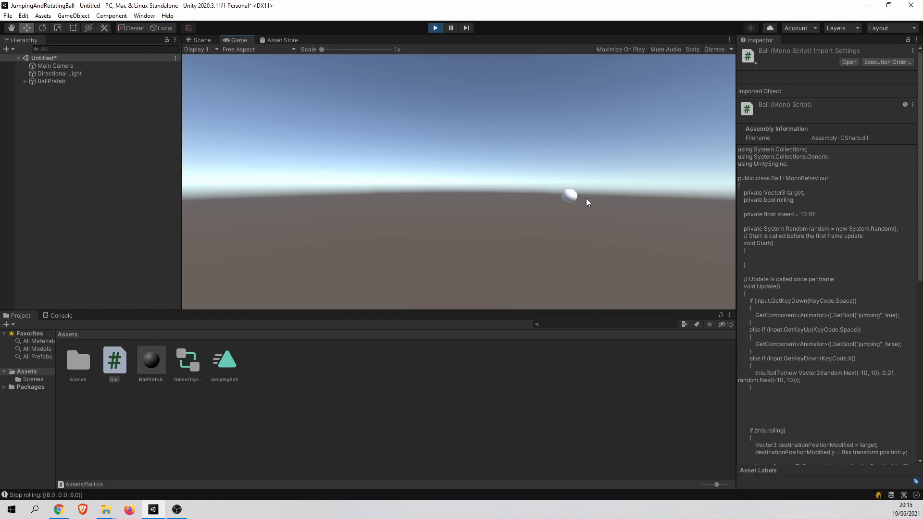
mouse_move(569, 241)
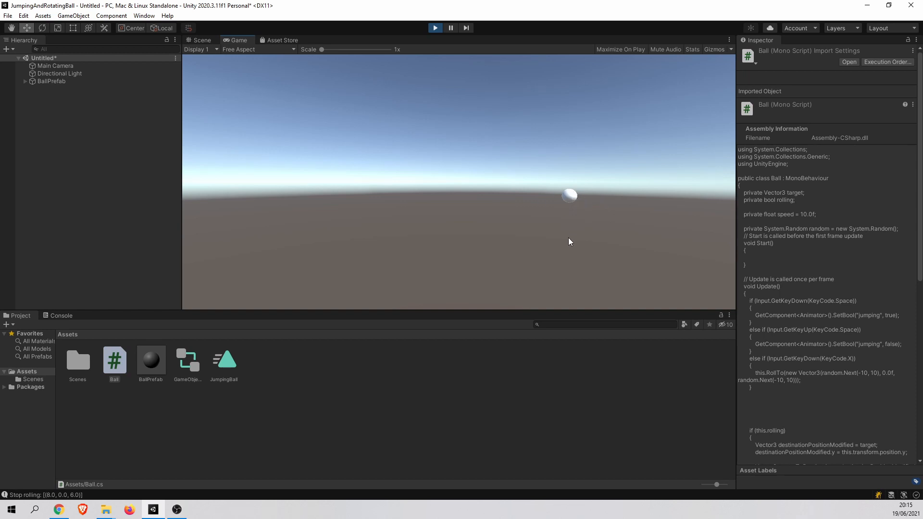
mouse_move(123, 370)
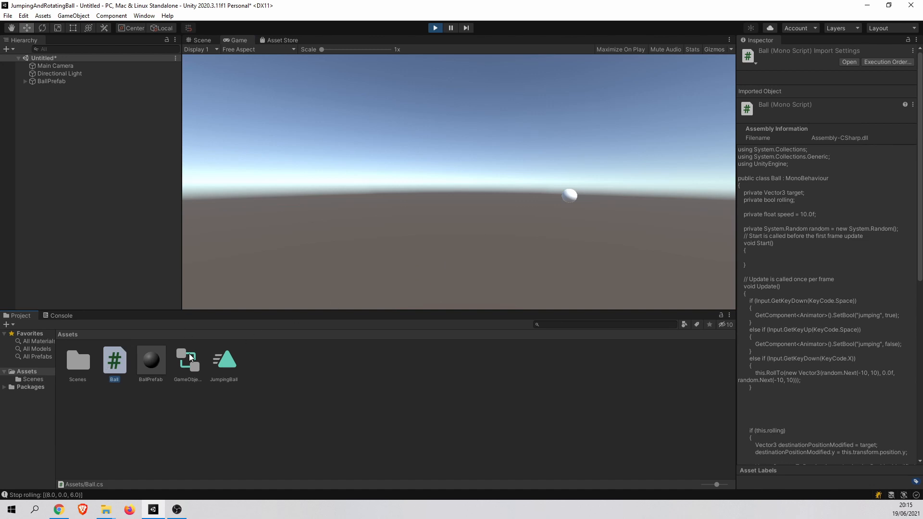
mouse_move(590, 205)
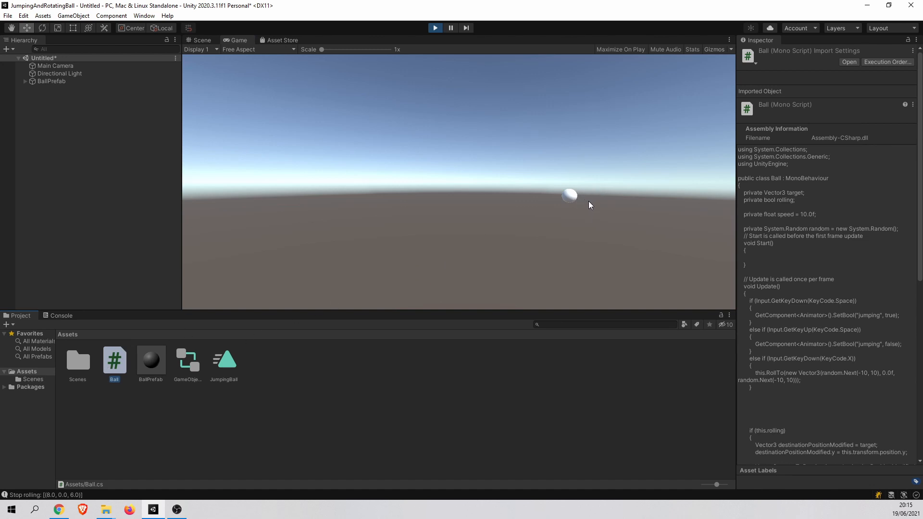
mouse_move(603, 172)
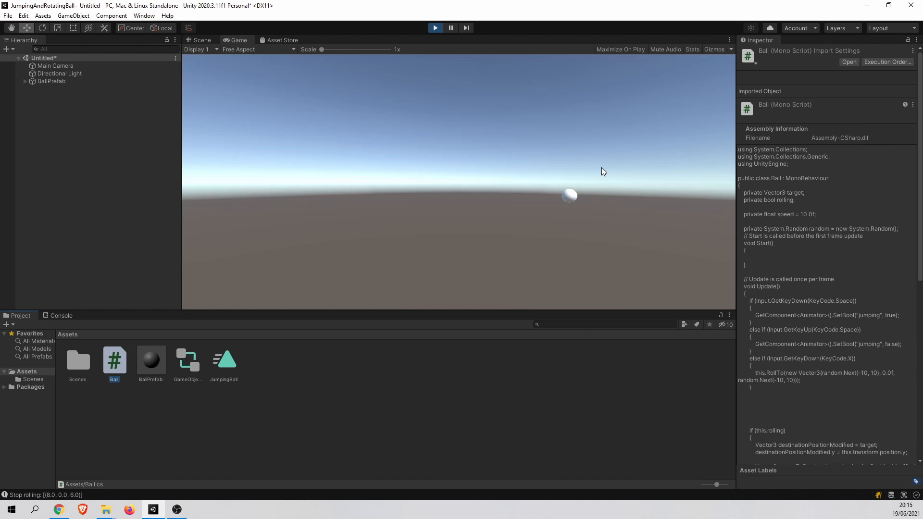
mouse_move(601, 163)
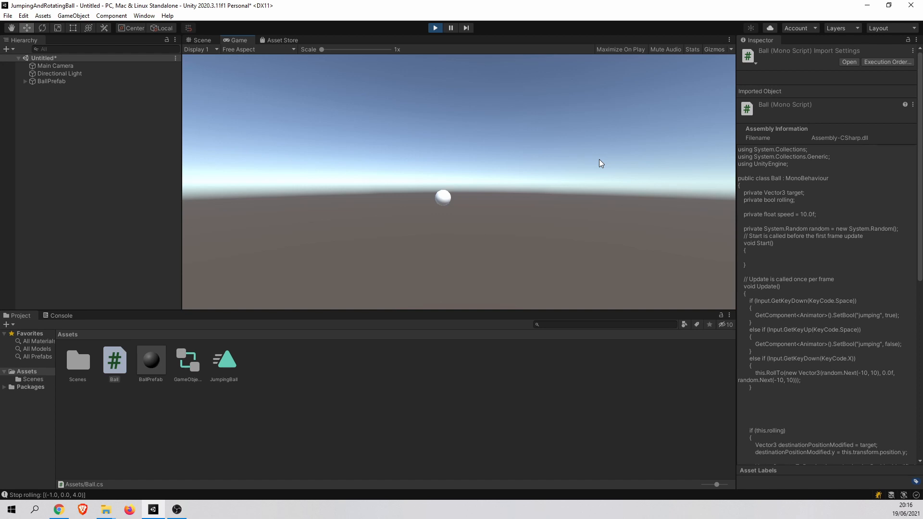
- Exit Play mode with the Play button after the ball's test roll
left_click(202, 40)
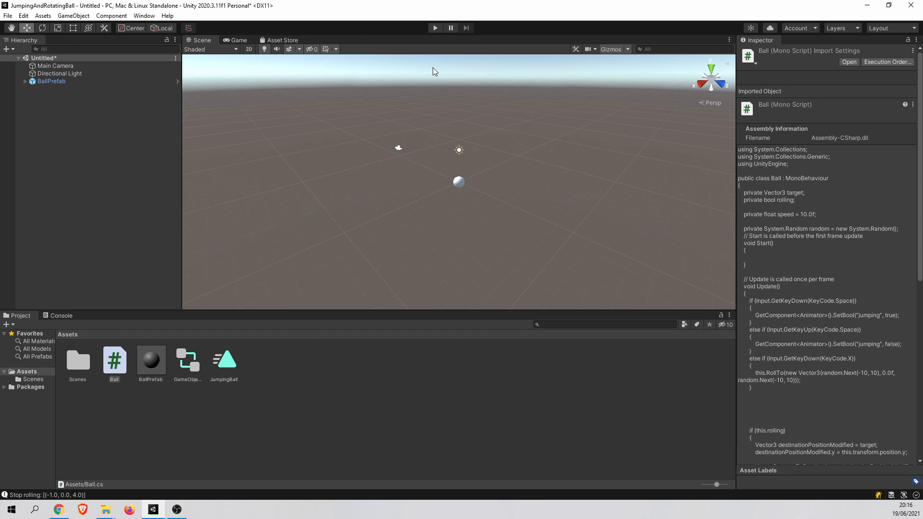
mouse_move(441, 133)
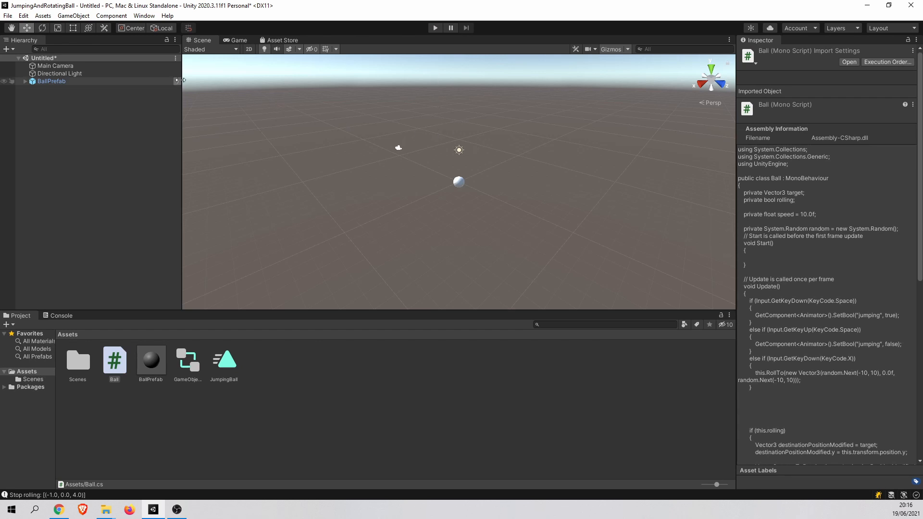
mouse_move(28, 21)
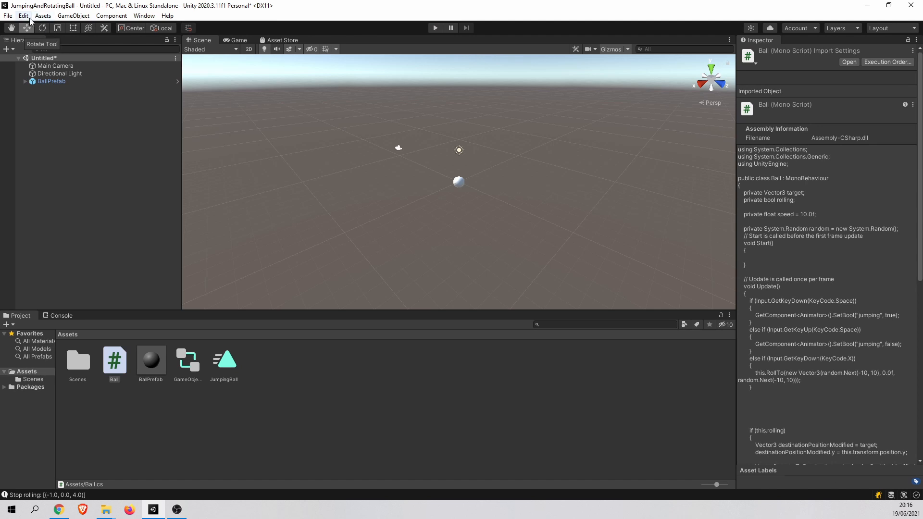
mouse_move(23, 16)
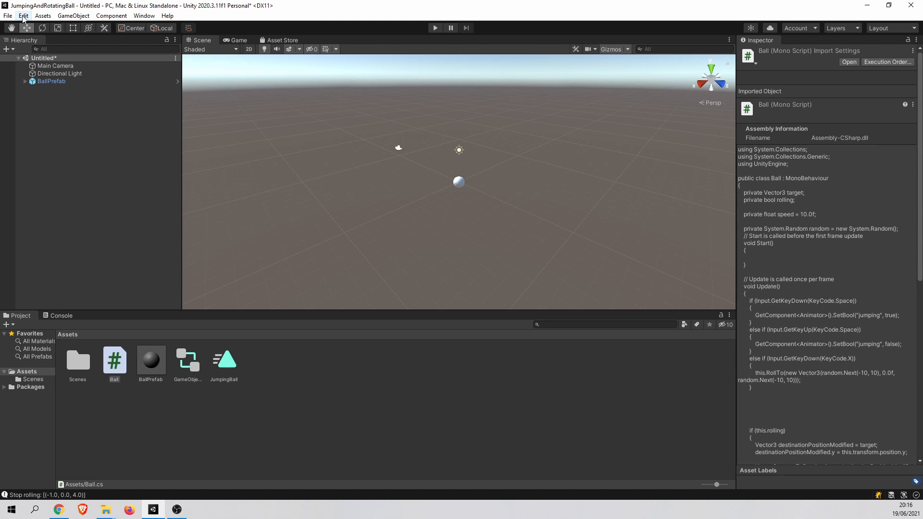
- Check Preferences > External Tools shows Visual Studio Code as script editor, then close
left_click(23, 16)
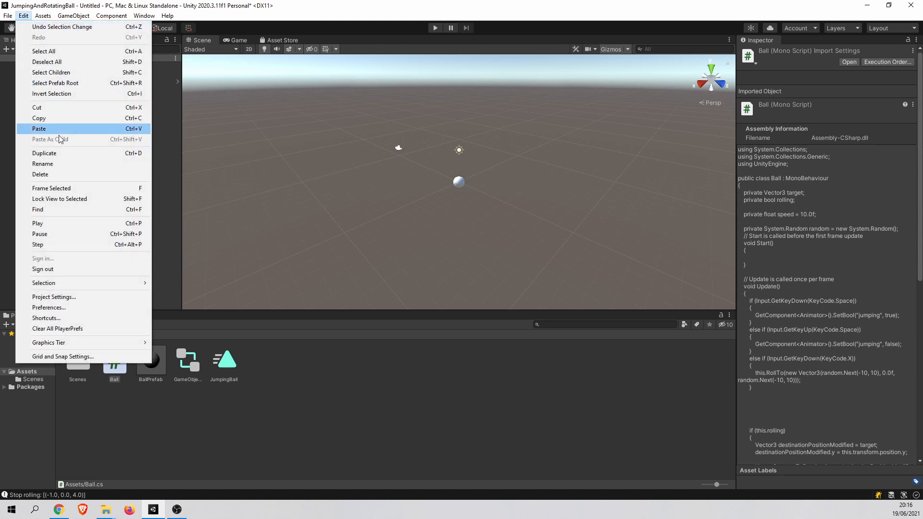
left_click(48, 308)
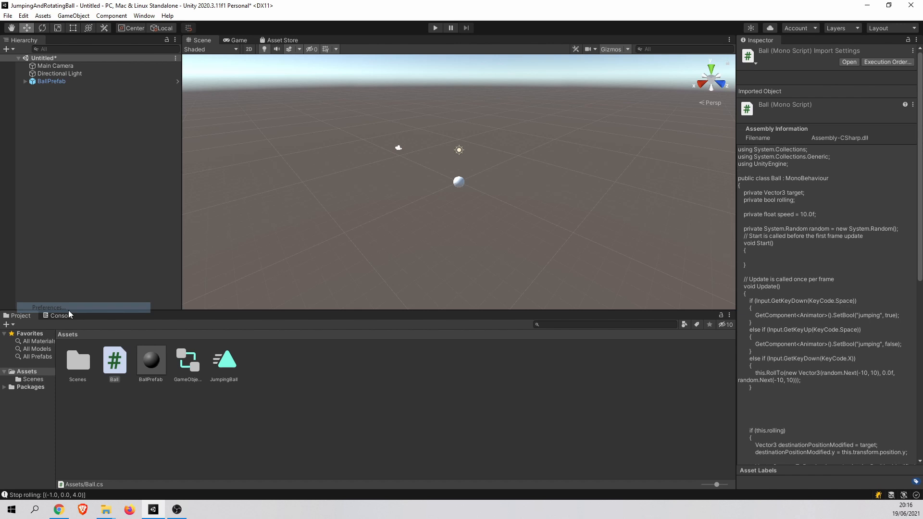
left_click(47, 306)
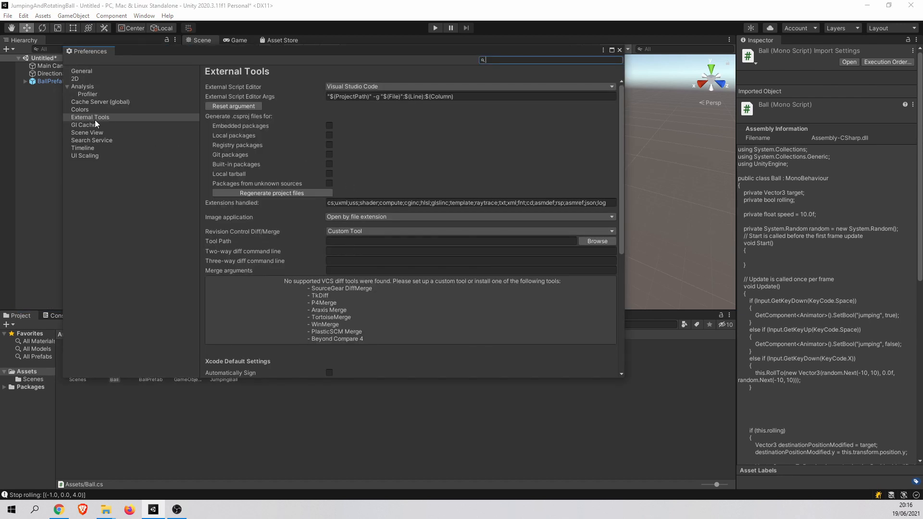
left_click(90, 117)
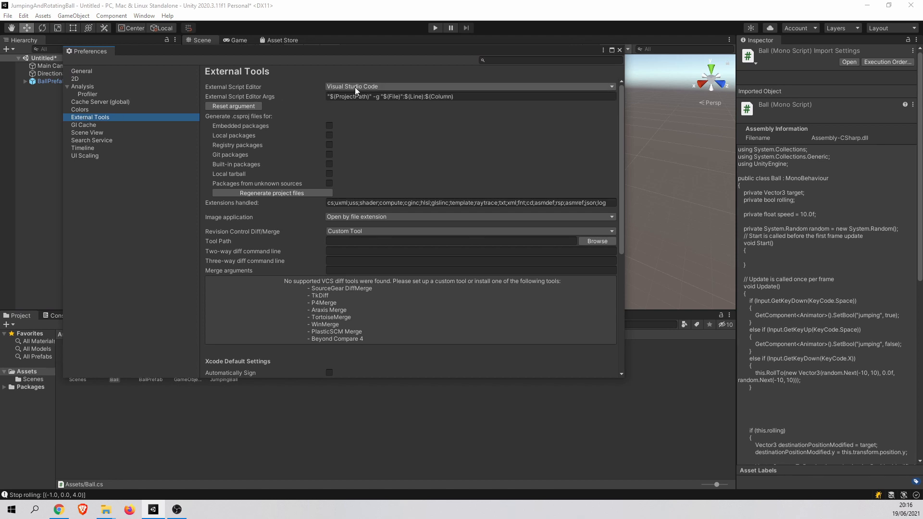
left_click(468, 87)
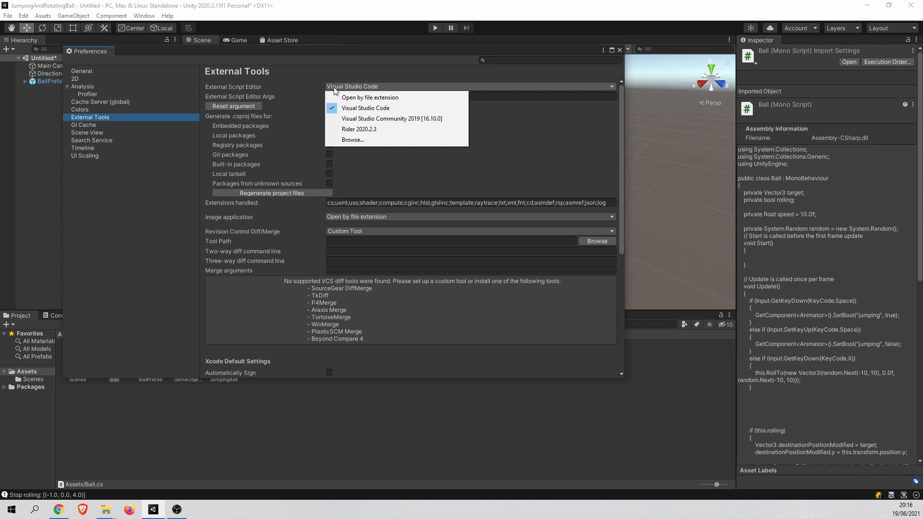
mouse_move(392, 118)
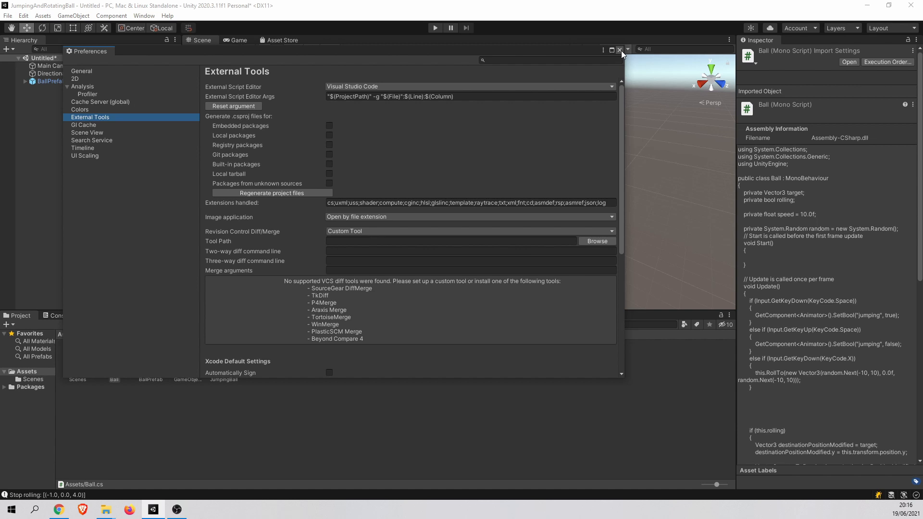
left_click(619, 50)
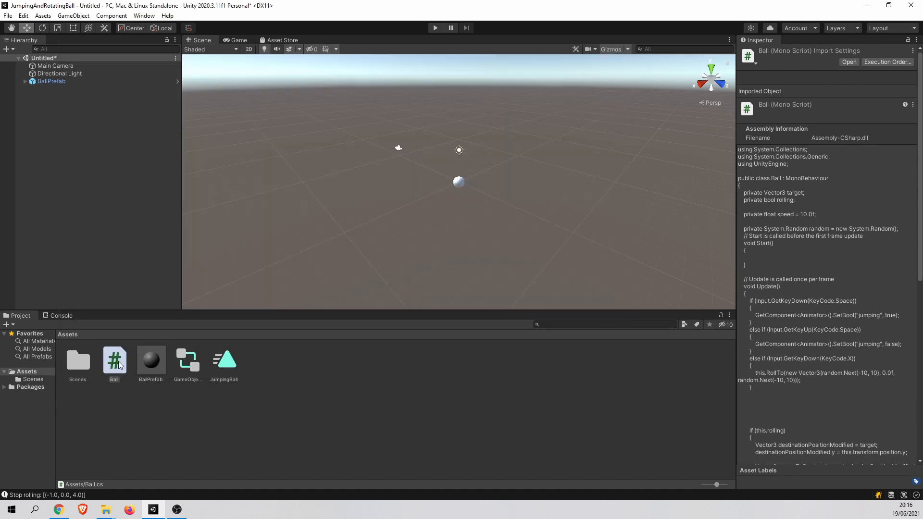
- Open Ball.cs in Visual Studio Code and select a word on the target field
left_click(115, 361)
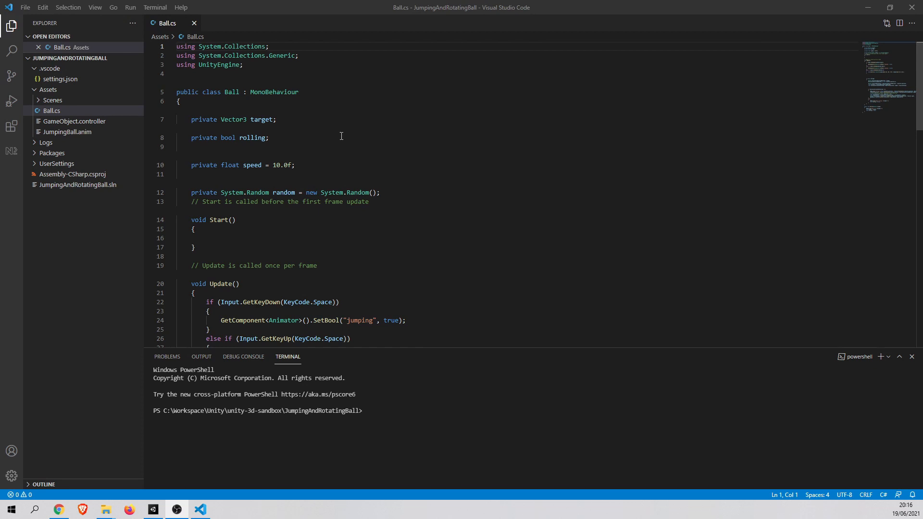
double_click(273, 119)
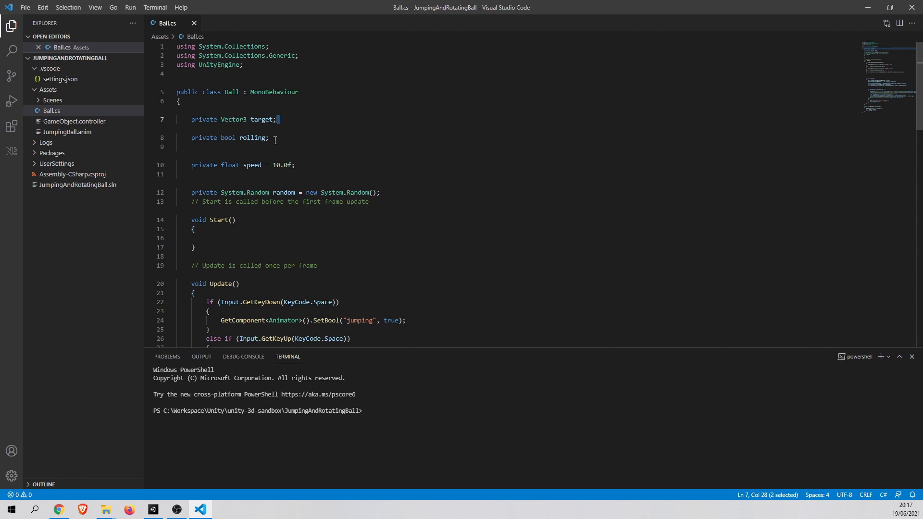
mouse_move(111, 120)
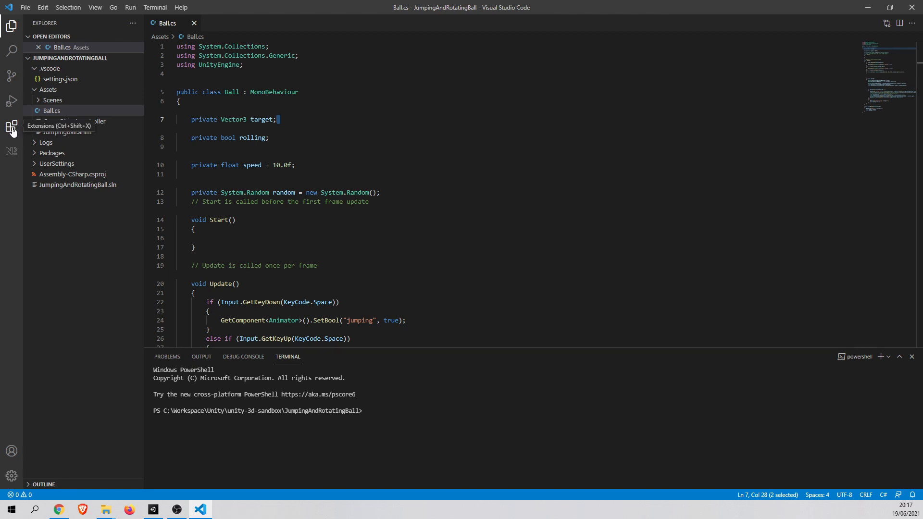
- Search extensions for 'uni', view Debugger for Unity details, then return to Ball.cs
left_click(11, 125)
type("c#")
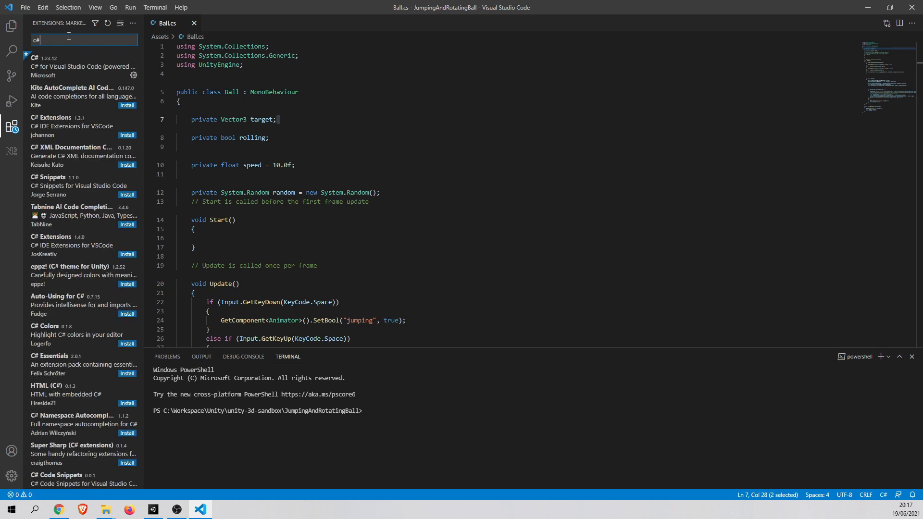
left_click(82, 66)
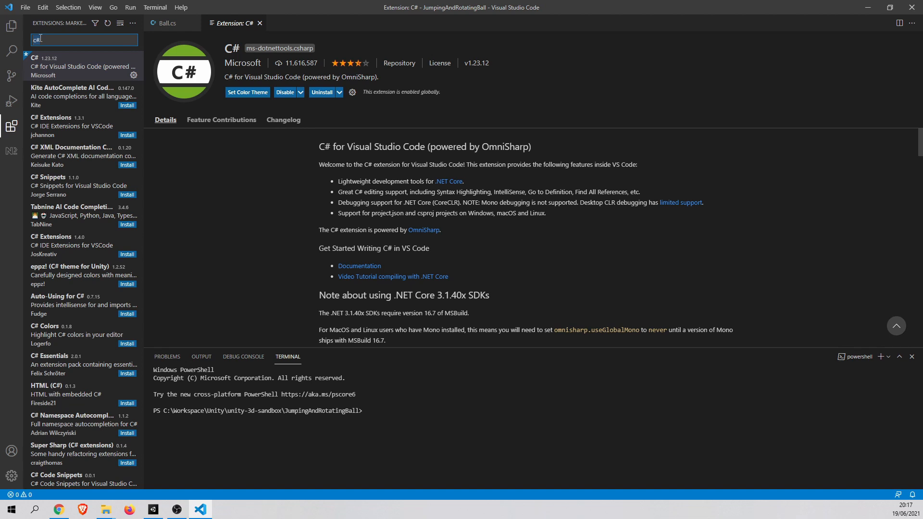
type("unity")
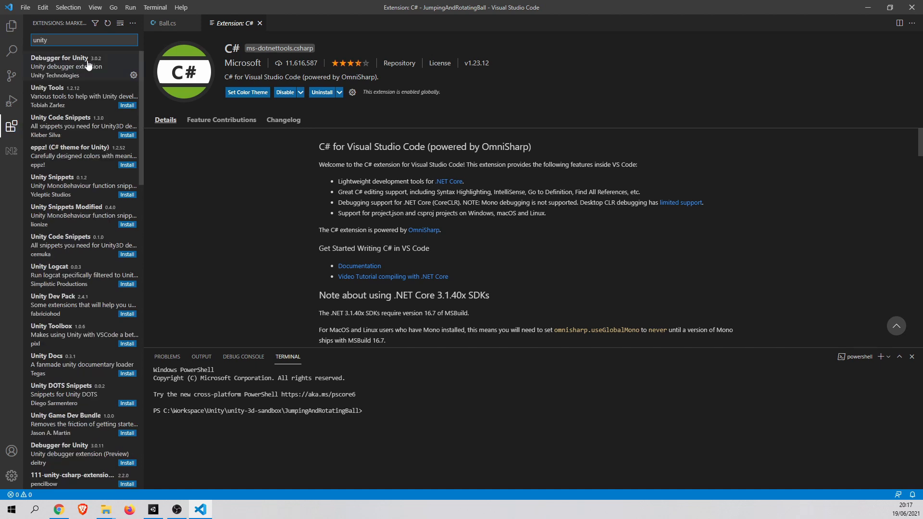
left_click(65, 62)
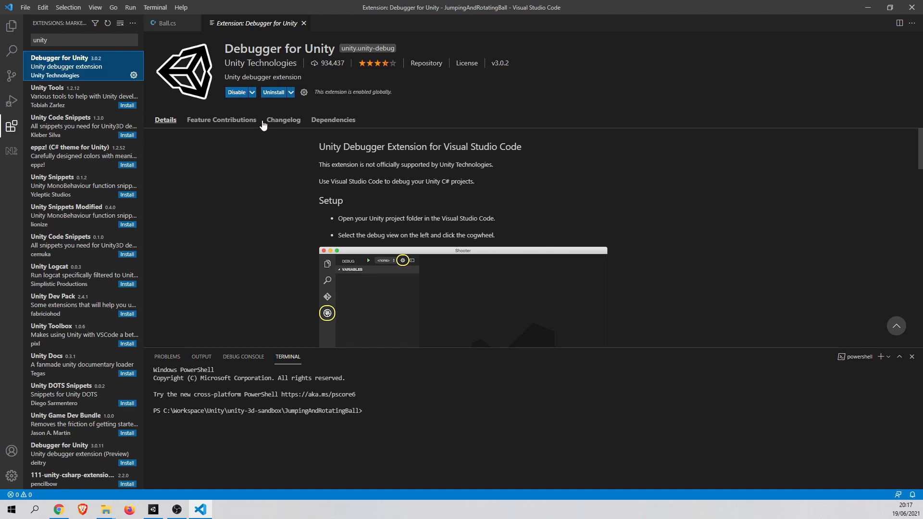
mouse_move(256, 112)
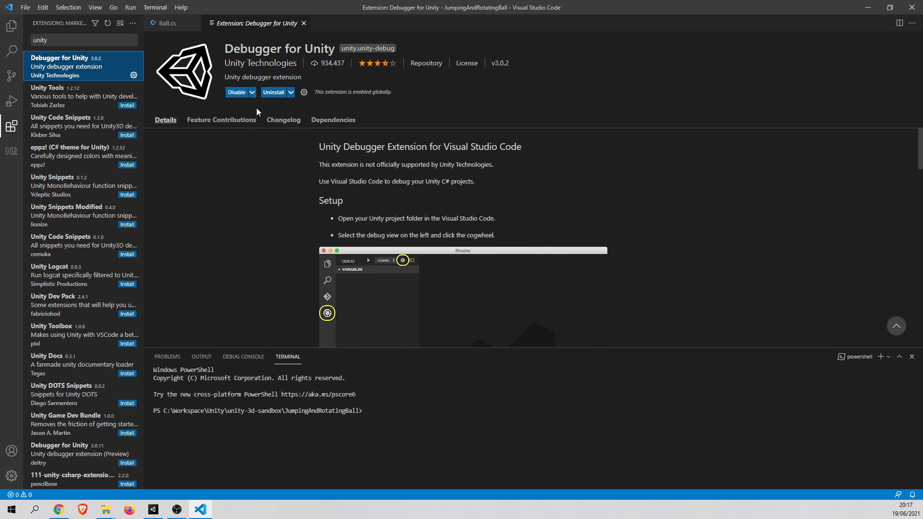
mouse_move(247, 112)
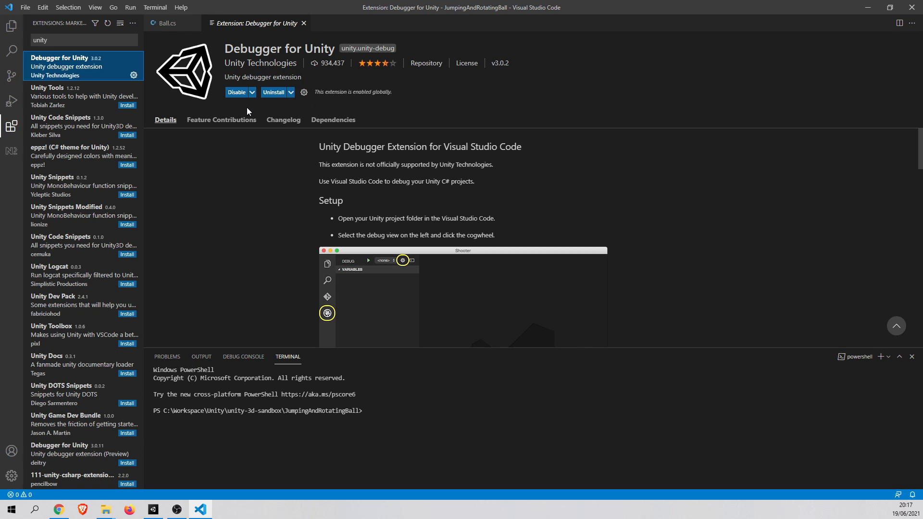
mouse_move(212, 105)
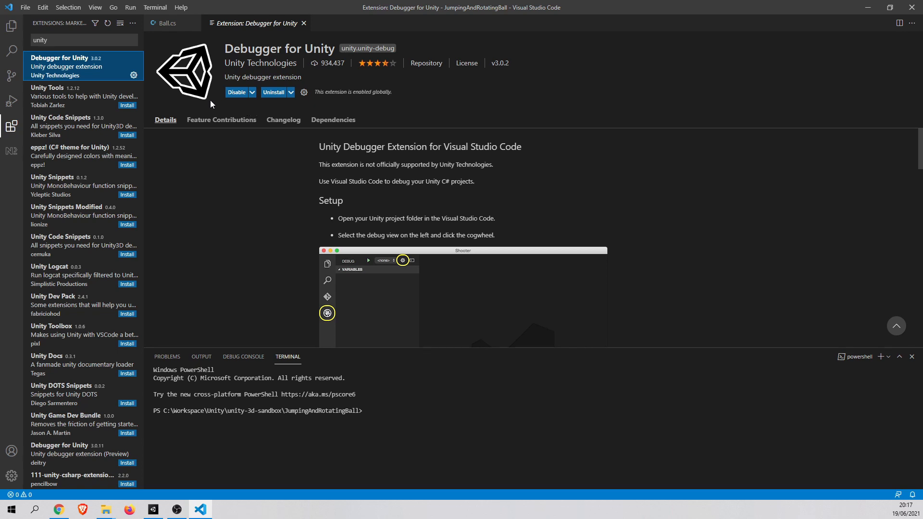
left_click(11, 27)
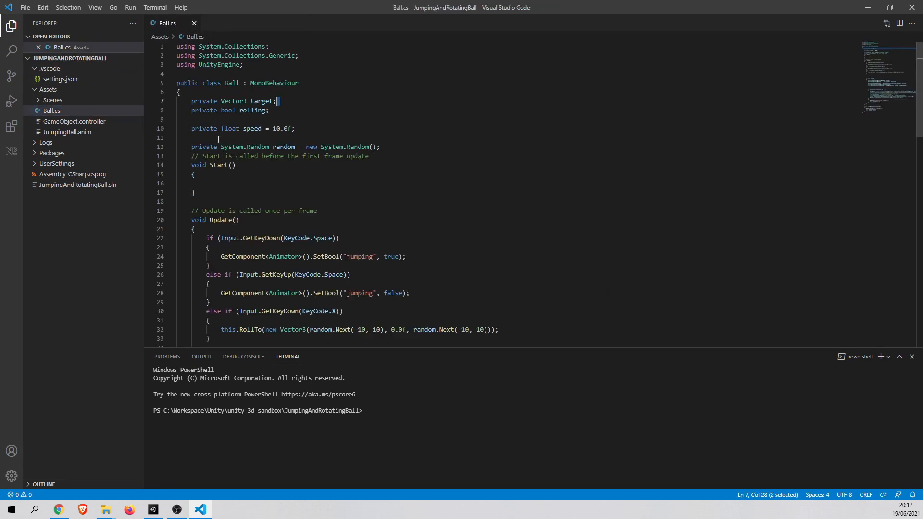
scroll("down", 3)
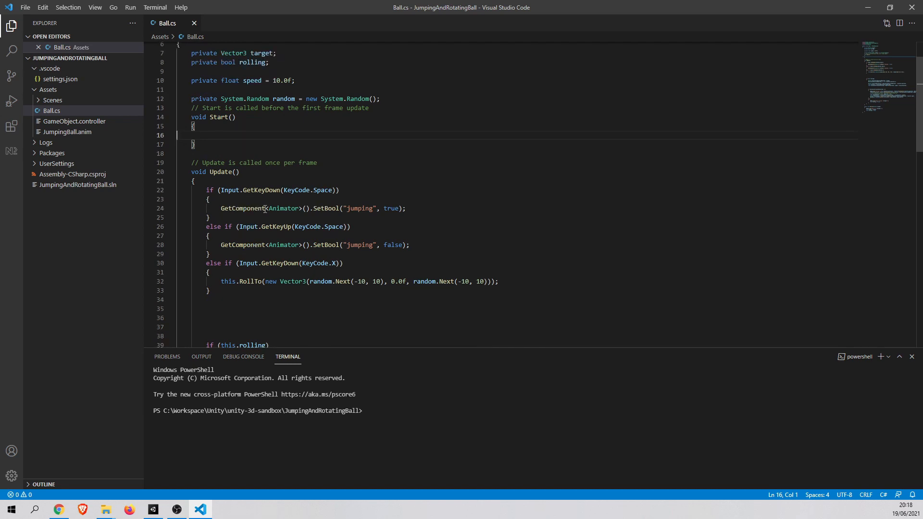
scroll("down", 3)
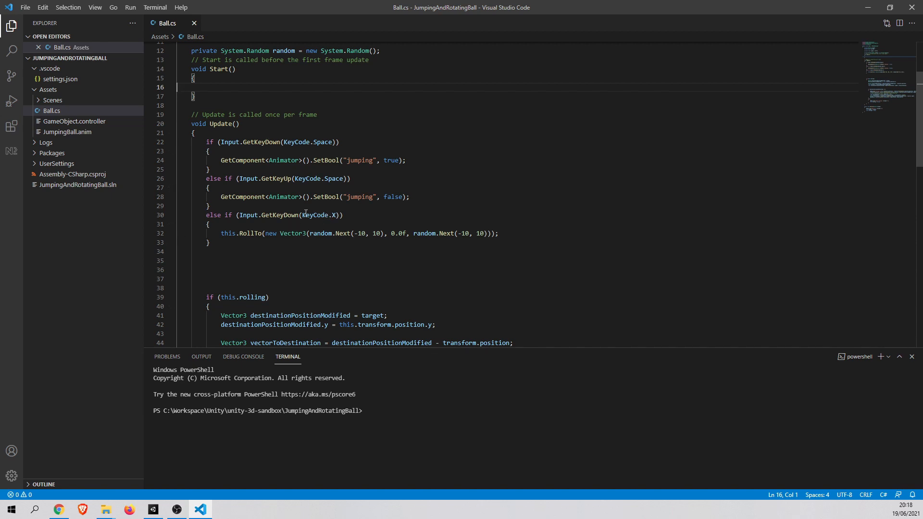
mouse_move(148, 236)
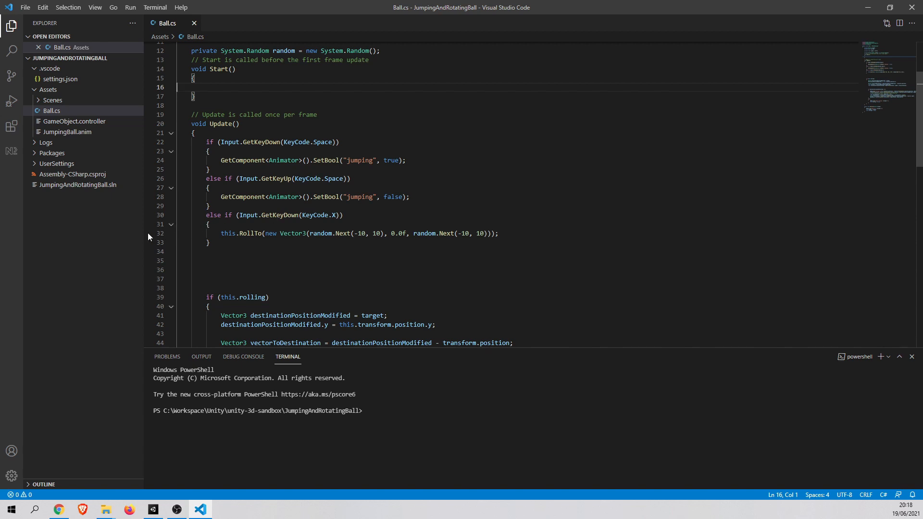
mouse_move(150, 237)
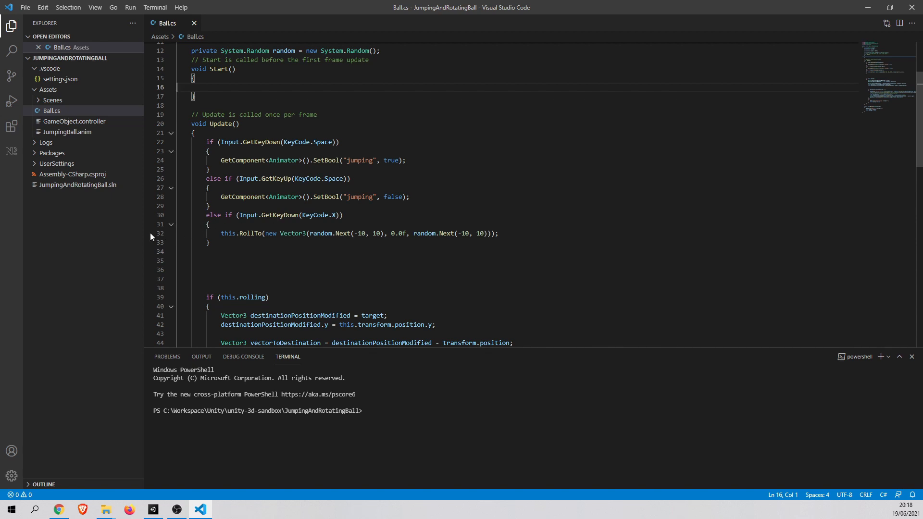
mouse_move(165, 236)
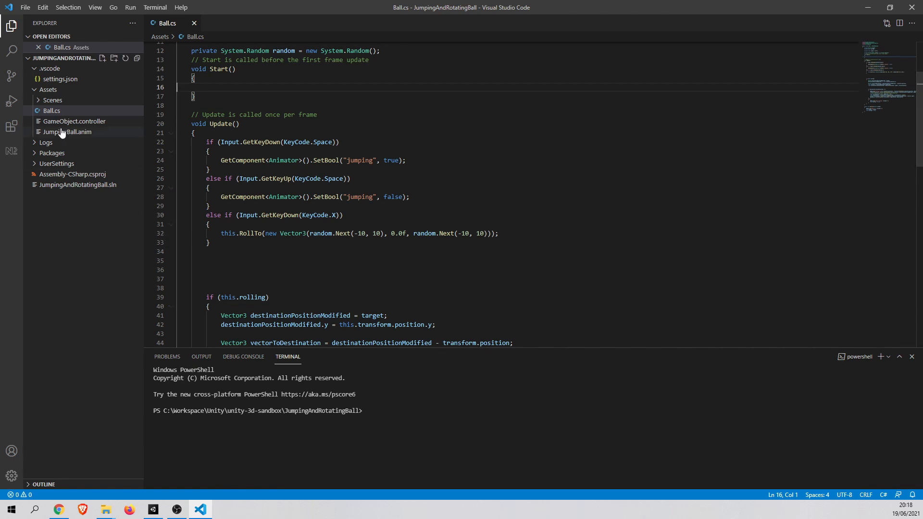
mouse_move(11, 100)
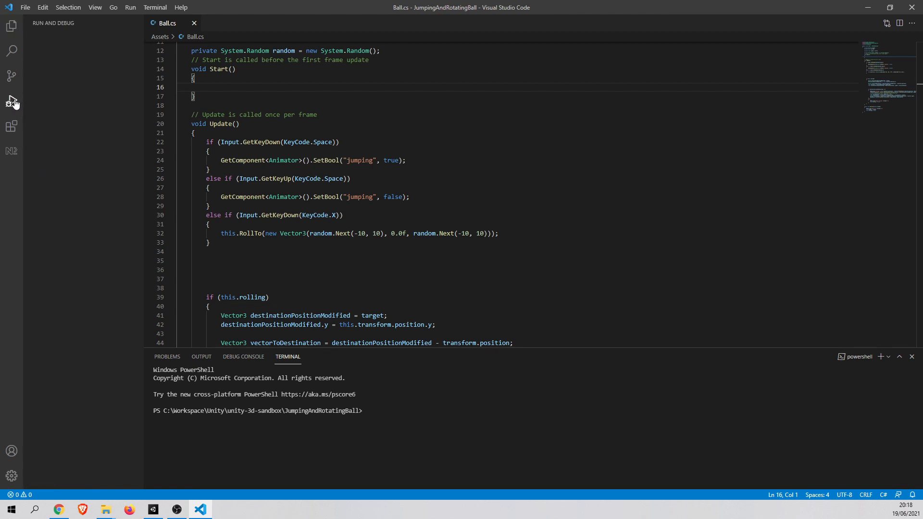
mouse_move(11, 101)
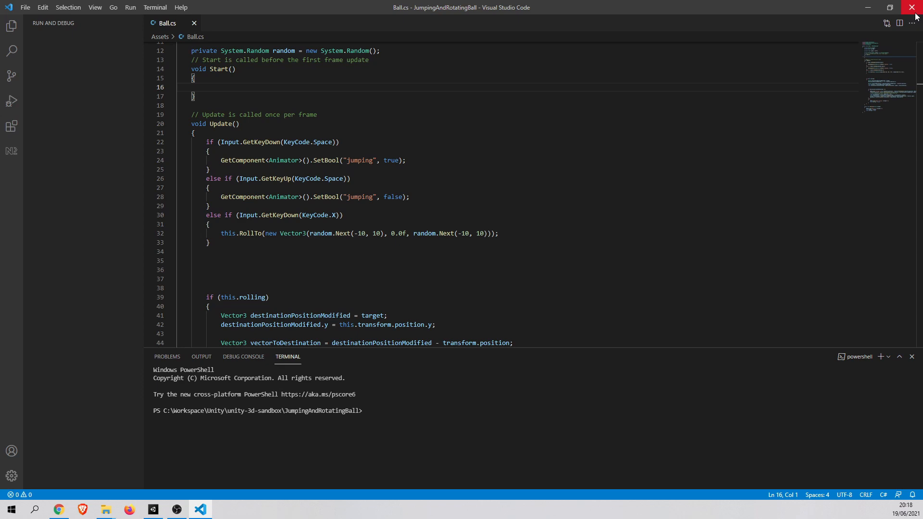
- Close Visual Studio Code and relaunch it from the taskbar
left_click(915, 7)
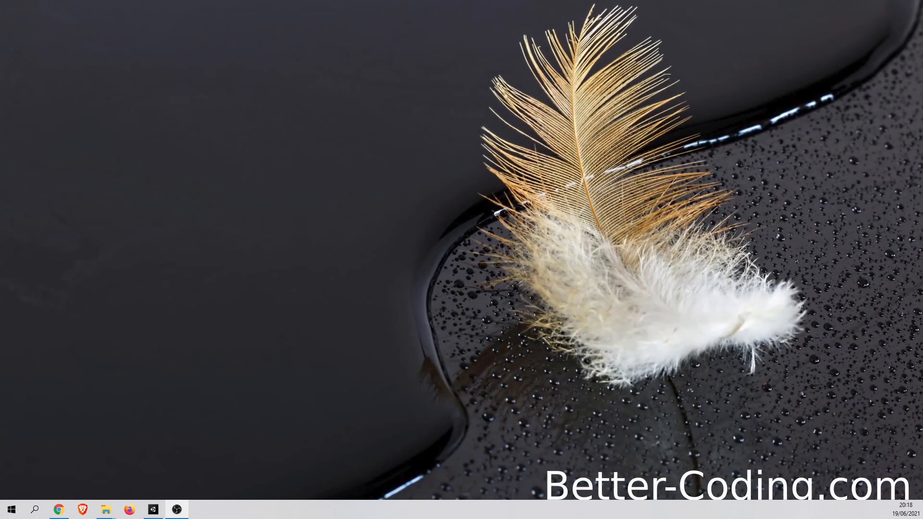
left_click(200, 510)
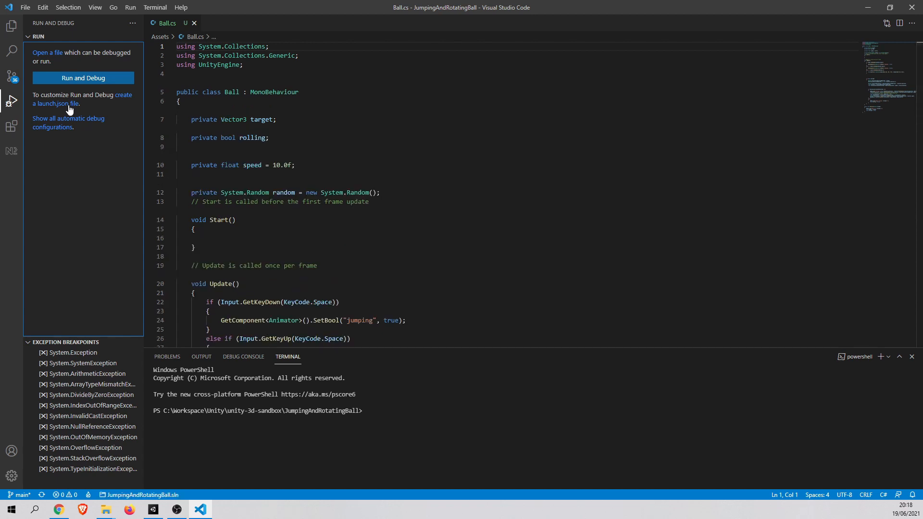
- Create launch.json using the Unity Debugger environment, then switch back to Ball.cs
left_click(83, 78)
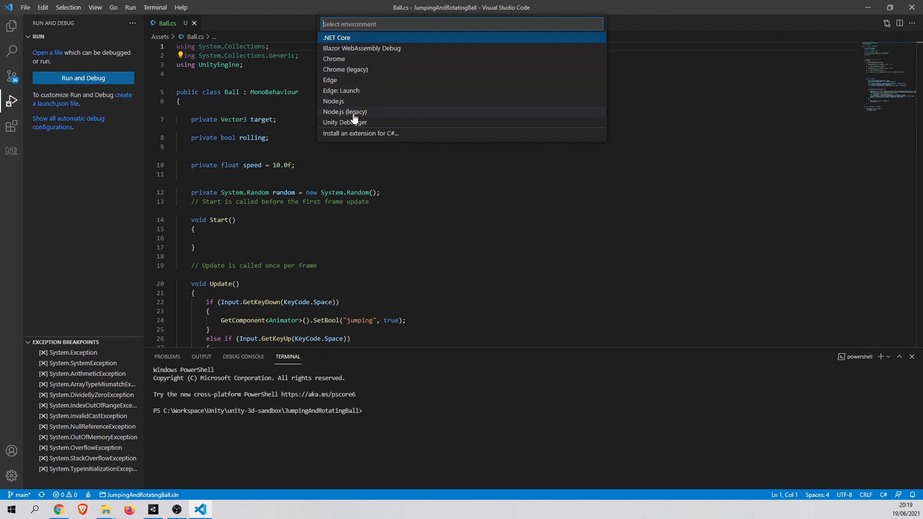
mouse_move(344, 121)
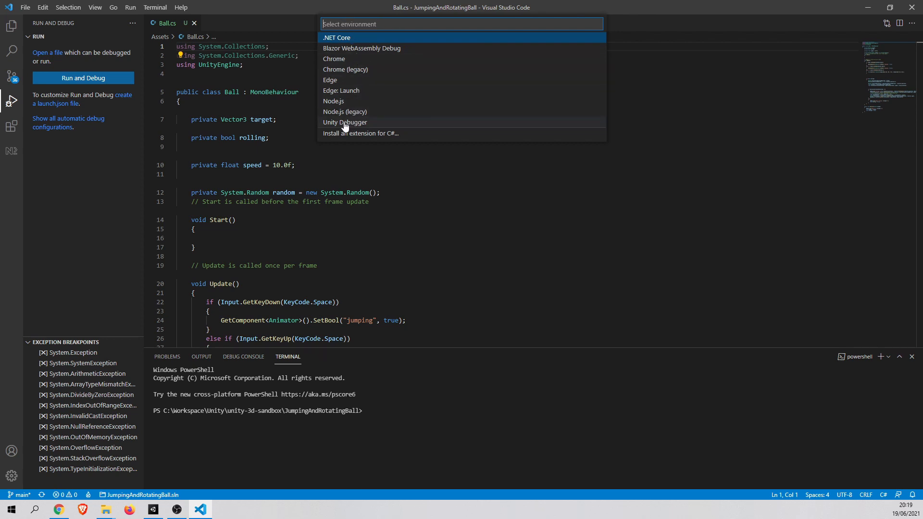
left_click(344, 122)
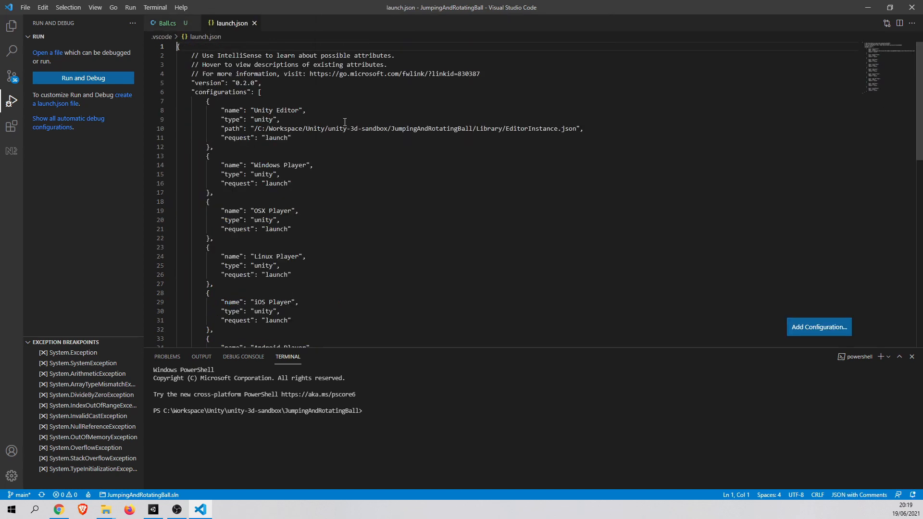
left_click(83, 77)
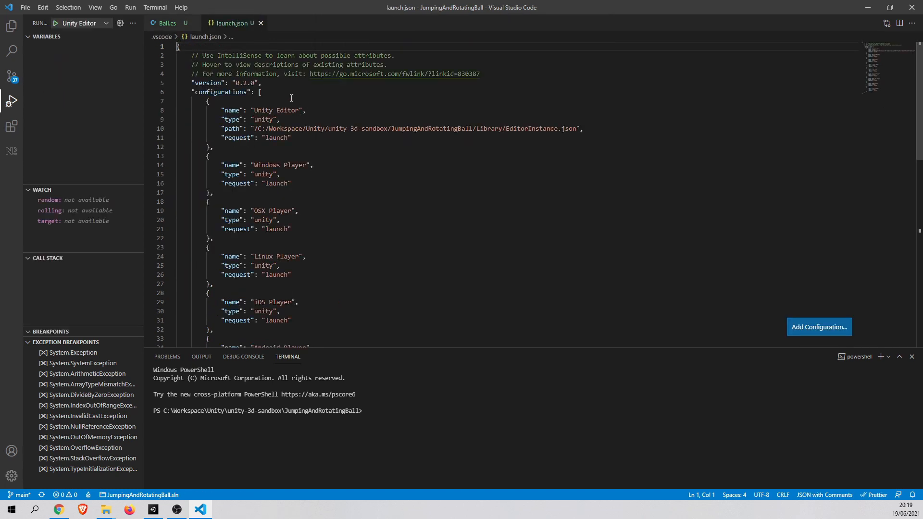
mouse_move(233, 23)
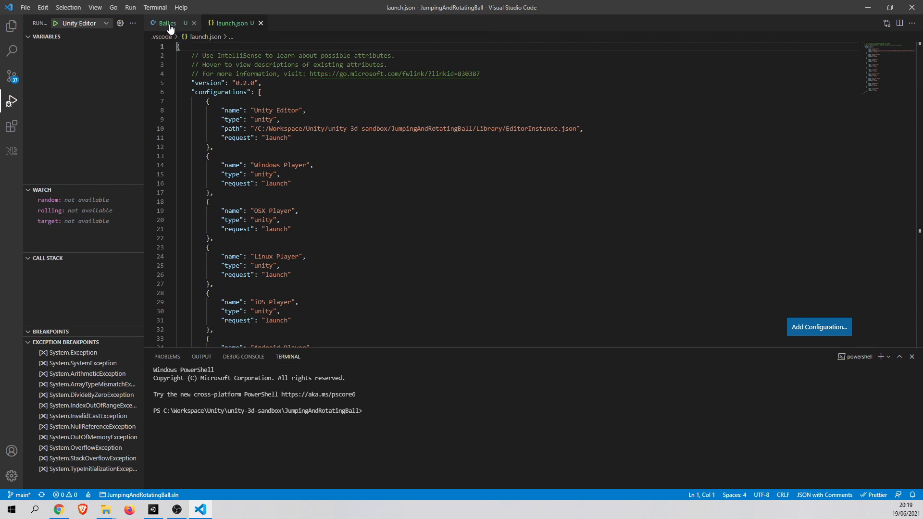
left_click(167, 23)
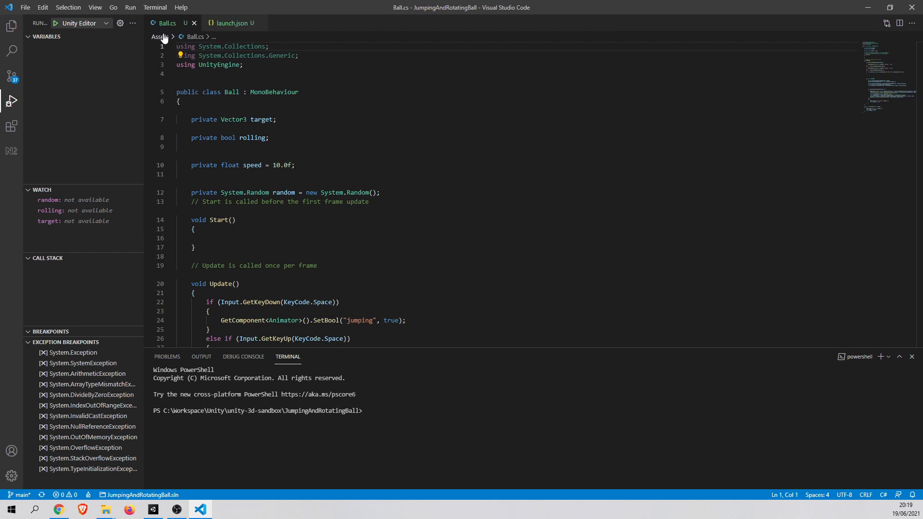
- Scroll down and add a breakpoint on line 32's RollTo call
scroll("down", 3)
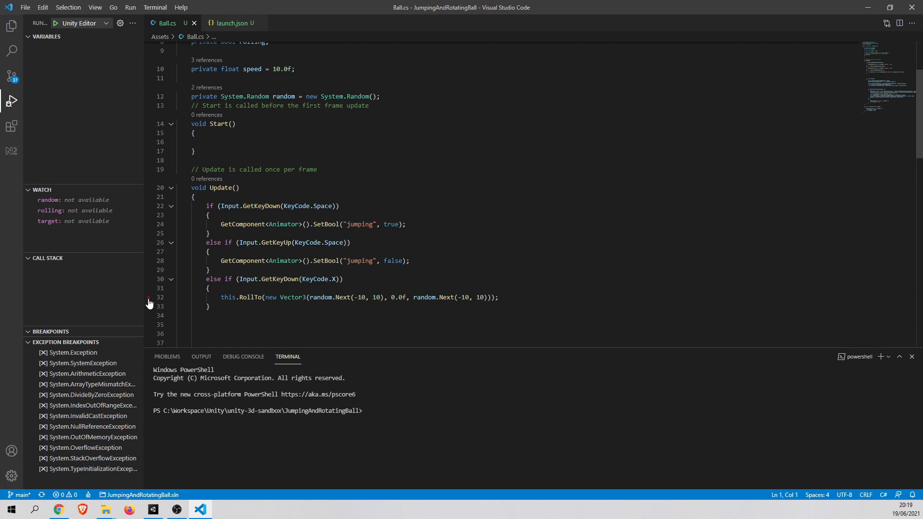
left_click(149, 297)
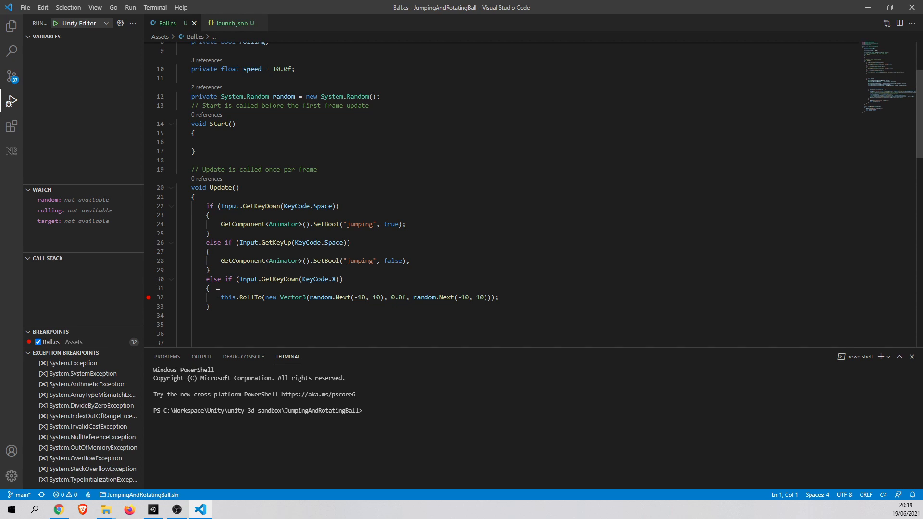
mouse_move(244, 271)
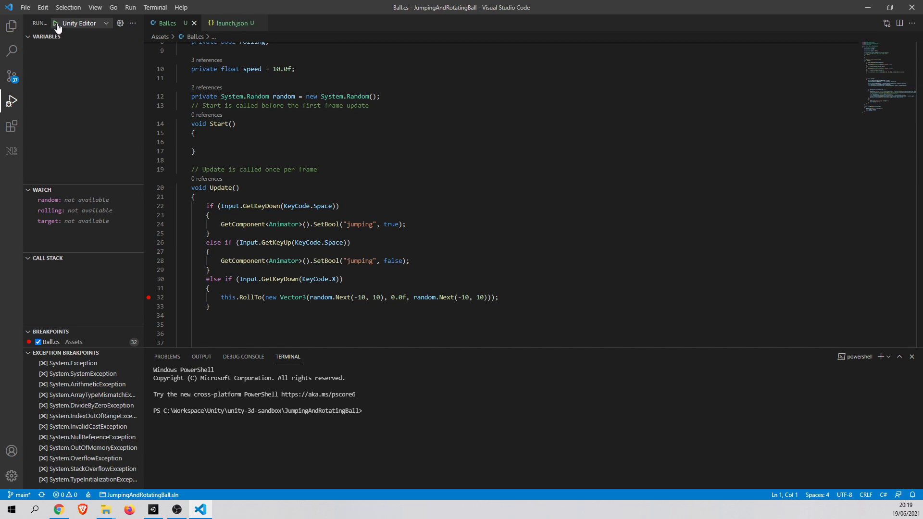
- Start debugging with the Unity Editor configuration, then switch to Unity
left_click(54, 23)
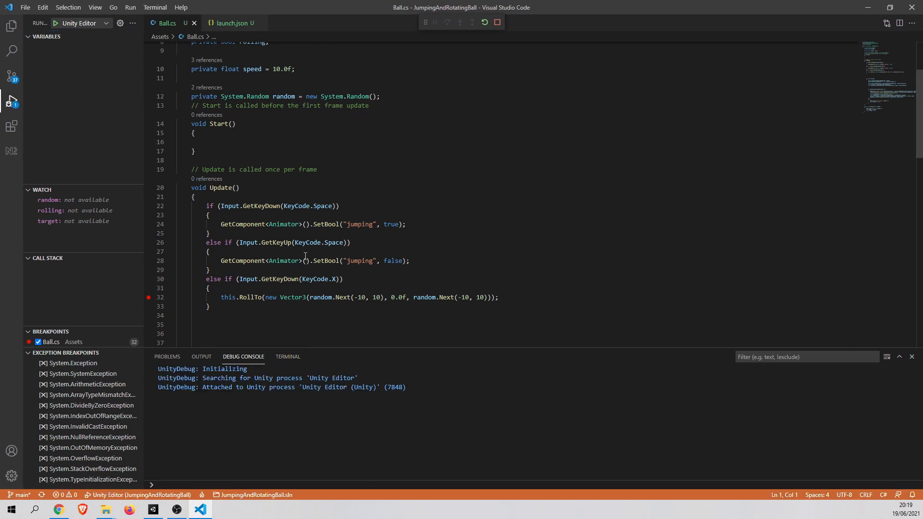
left_click(433, 22)
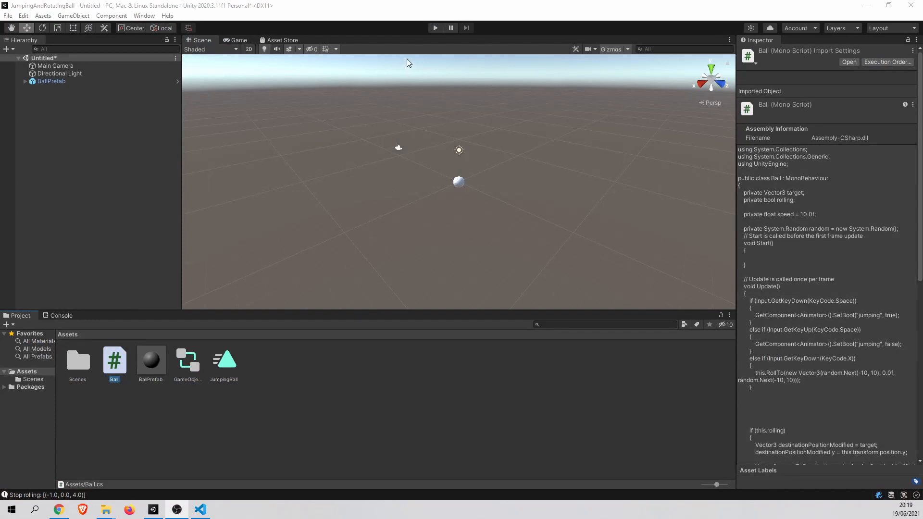
- Focus the Unity window and start Play mode
left_click(435, 27)
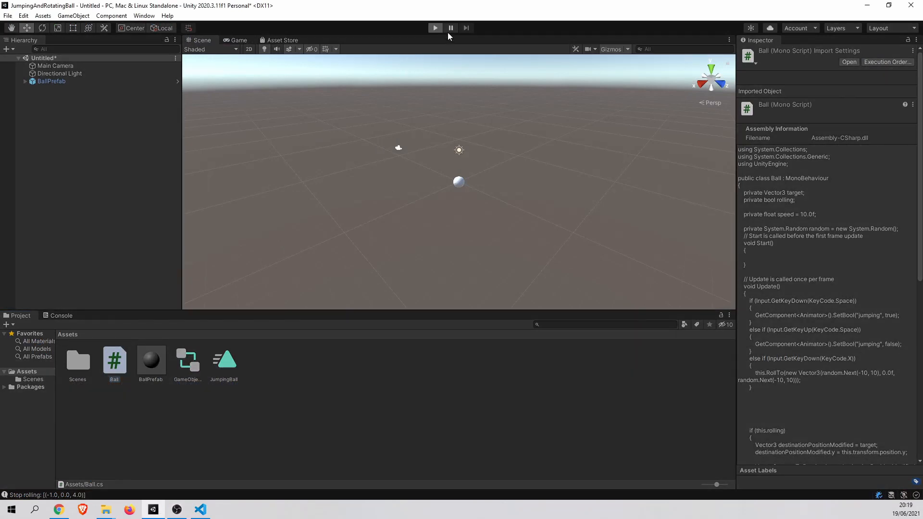
left_click(434, 28)
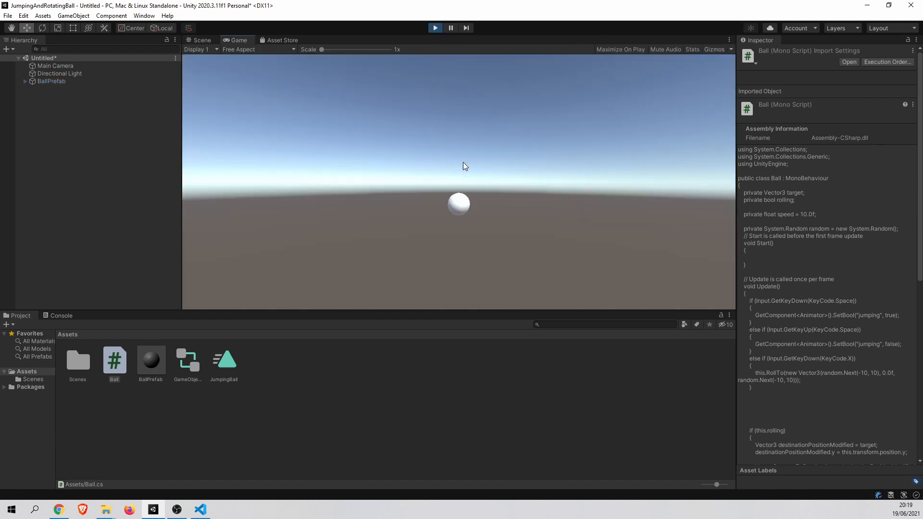
mouse_move(467, 189)
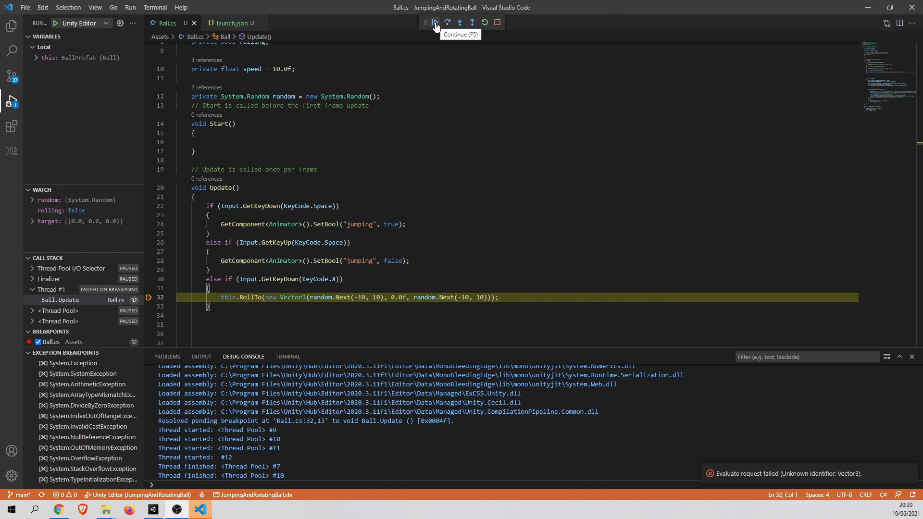
- Continue execution past the line 32 breakpoint in the debugger
left_click(435, 22)
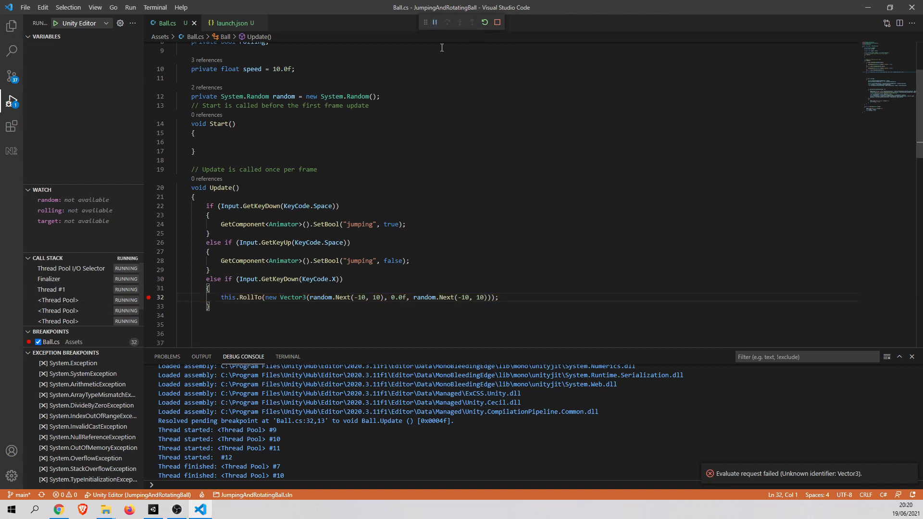
mouse_move(259, 283)
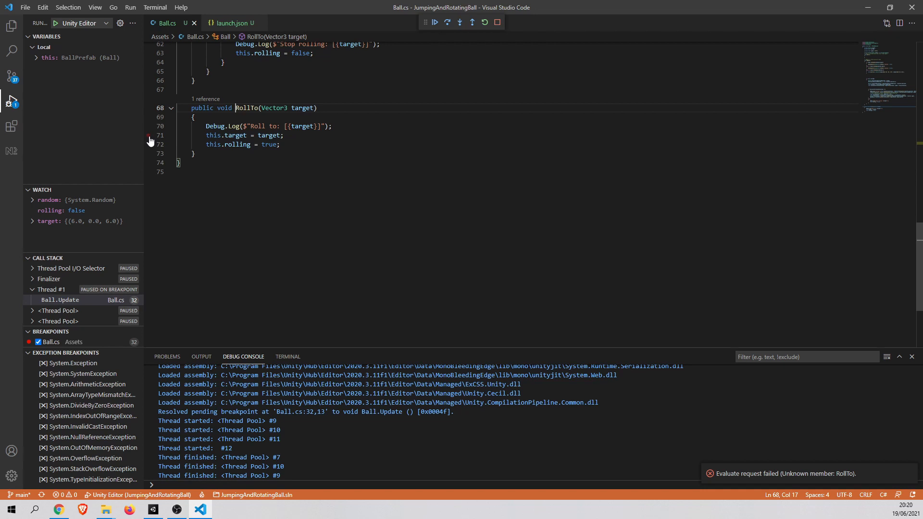
- Set a line 71 breakpoint, then continue past the line 32 stops until paused in RollTo at target (-8.0, 0.0, 1.0)
left_click(149, 136)
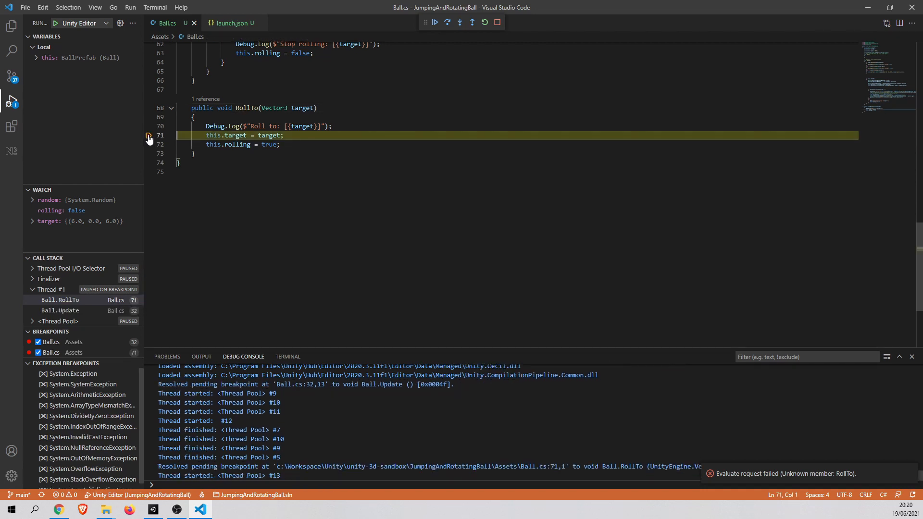
left_click(447, 21)
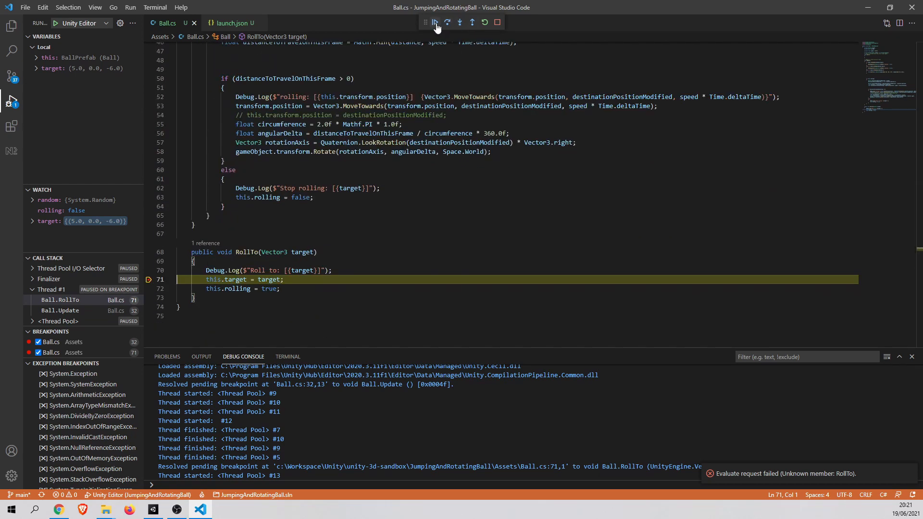
left_click(435, 21)
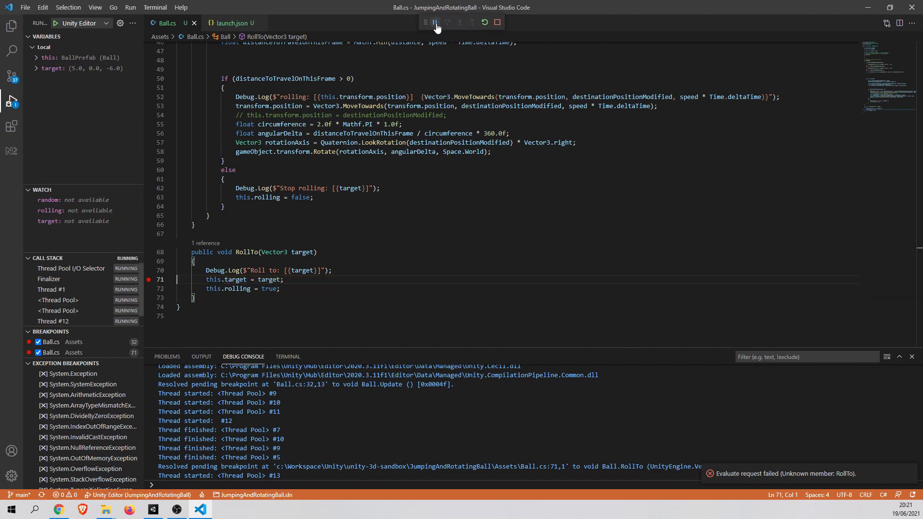
left_click(433, 21)
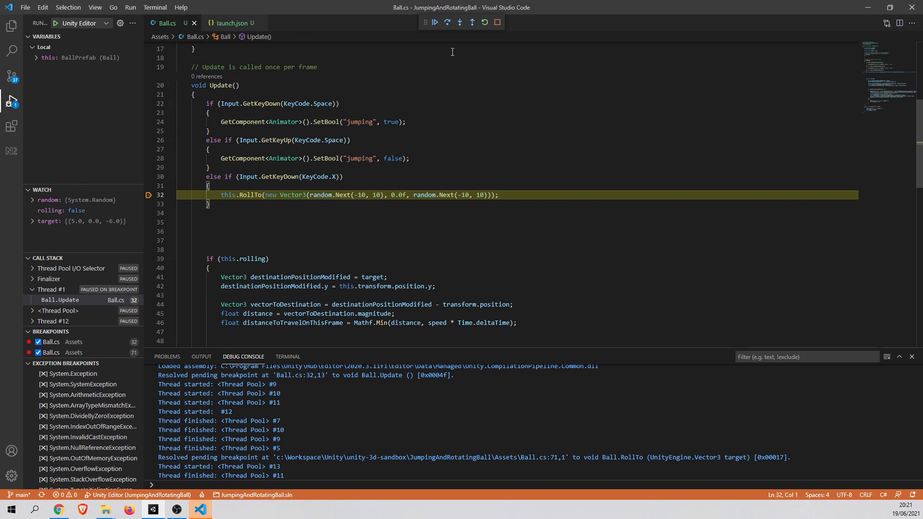
mouse_move(434, 23)
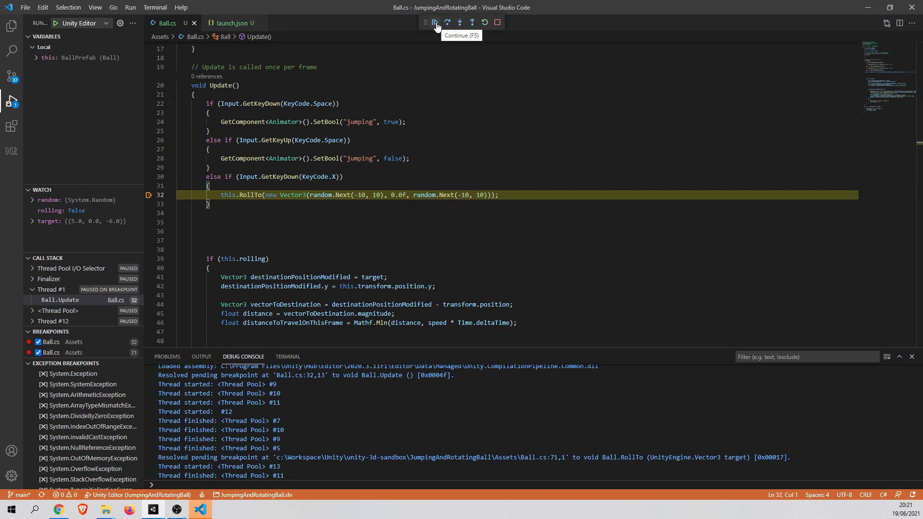
left_click(435, 22)
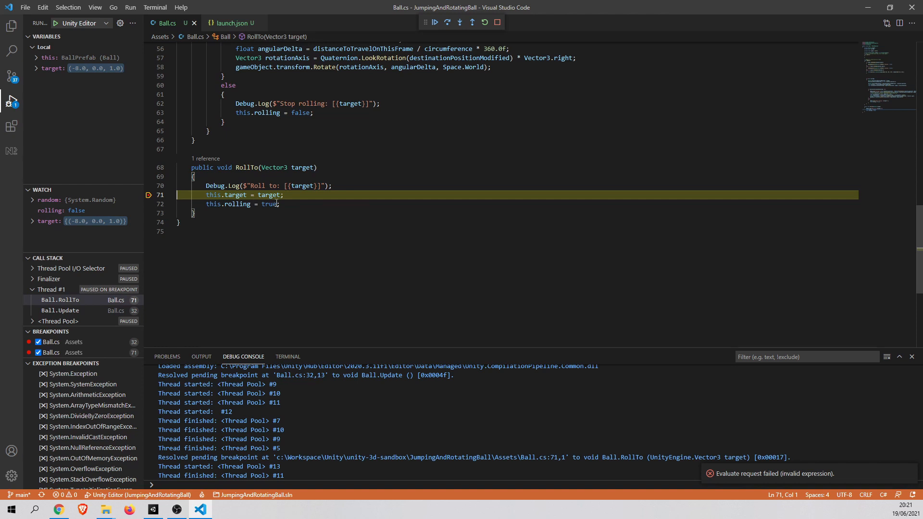
mouse_move(126, 228)
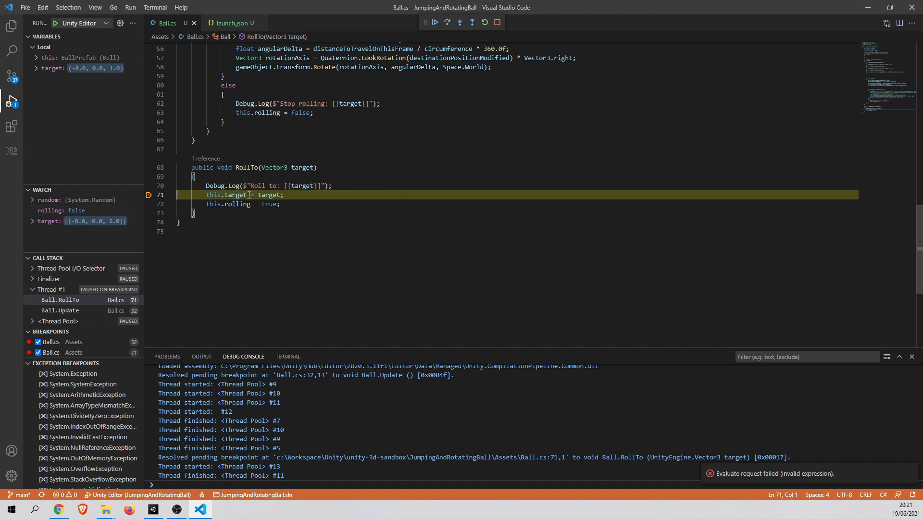
- Select this.target on line 71 and bring up its context menu of code commands
double_click(230, 195)
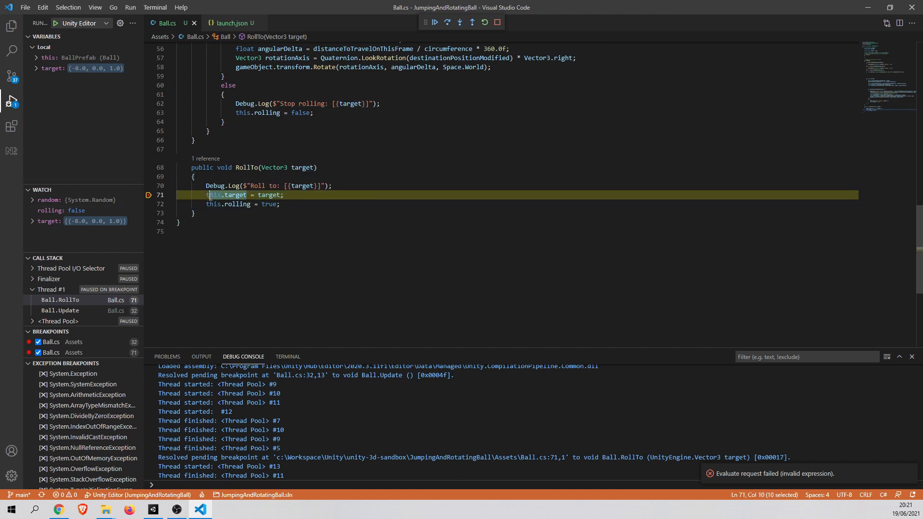
right_click(230, 195)
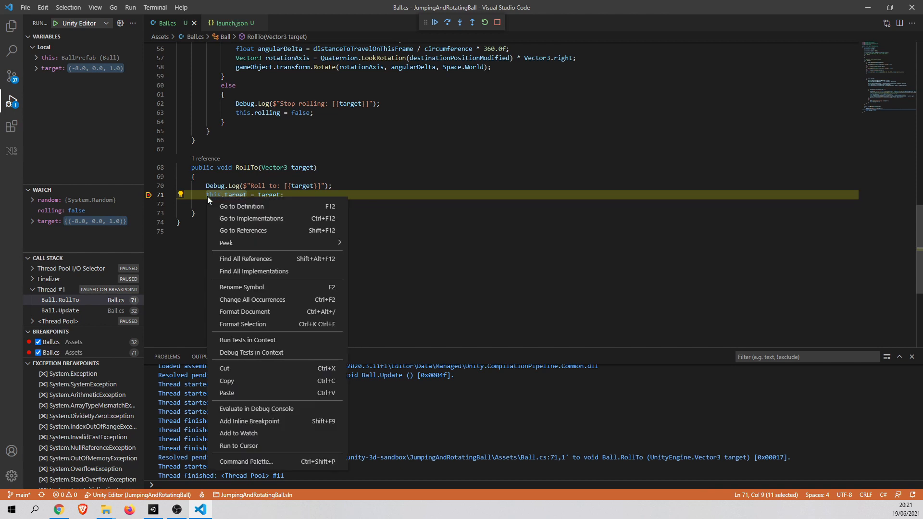
mouse_move(213, 197)
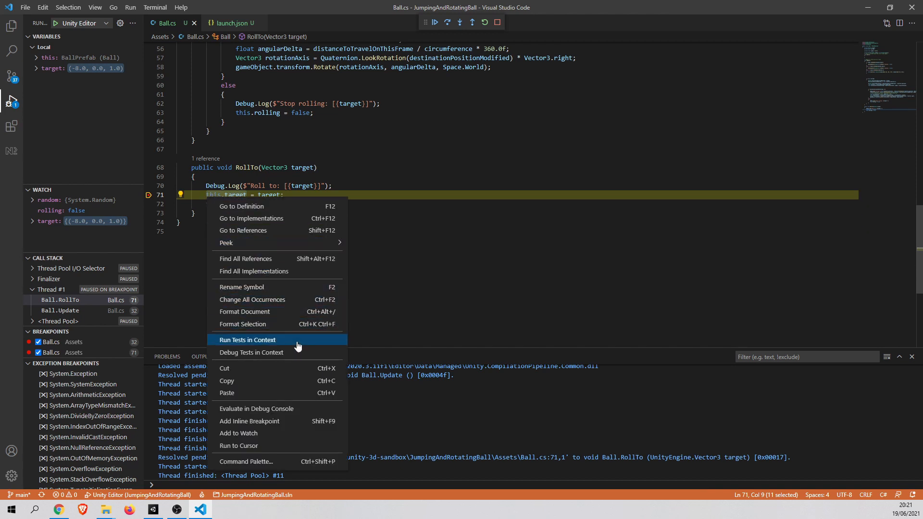
mouse_move(238, 432)
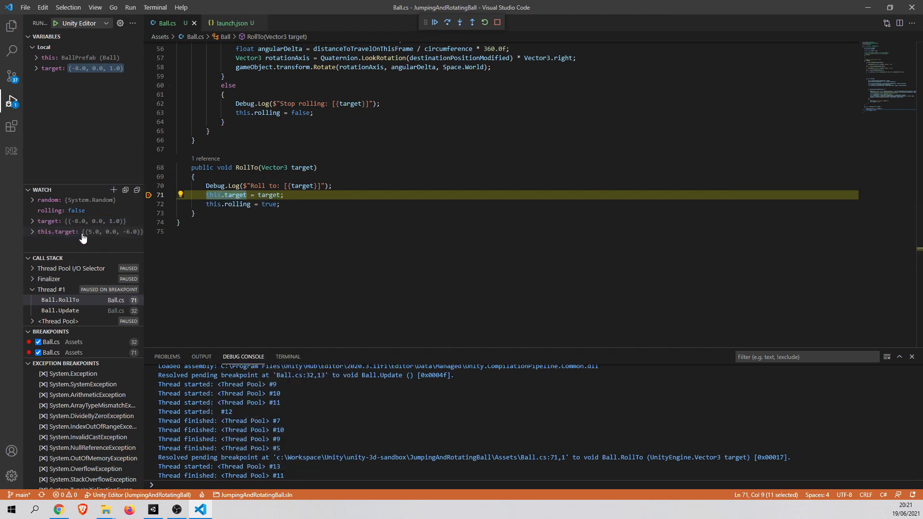
mouse_move(96, 239)
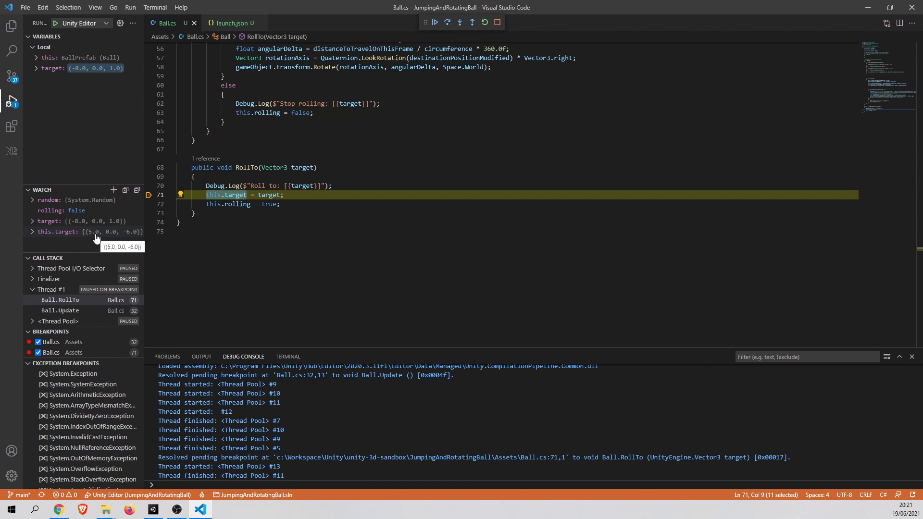